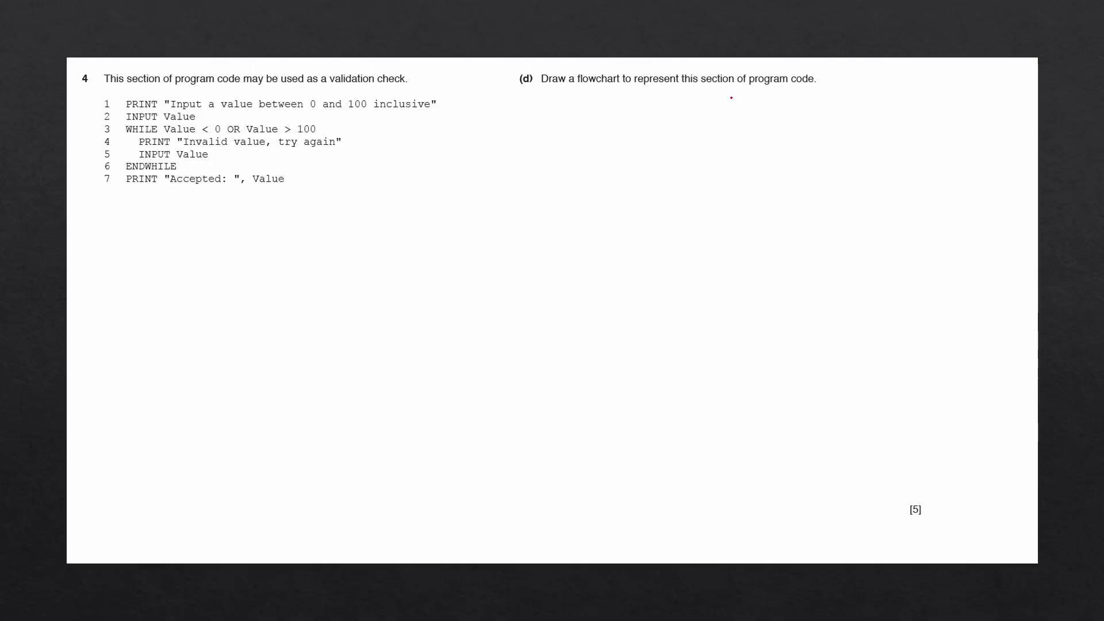
mouse_move(163, 239)
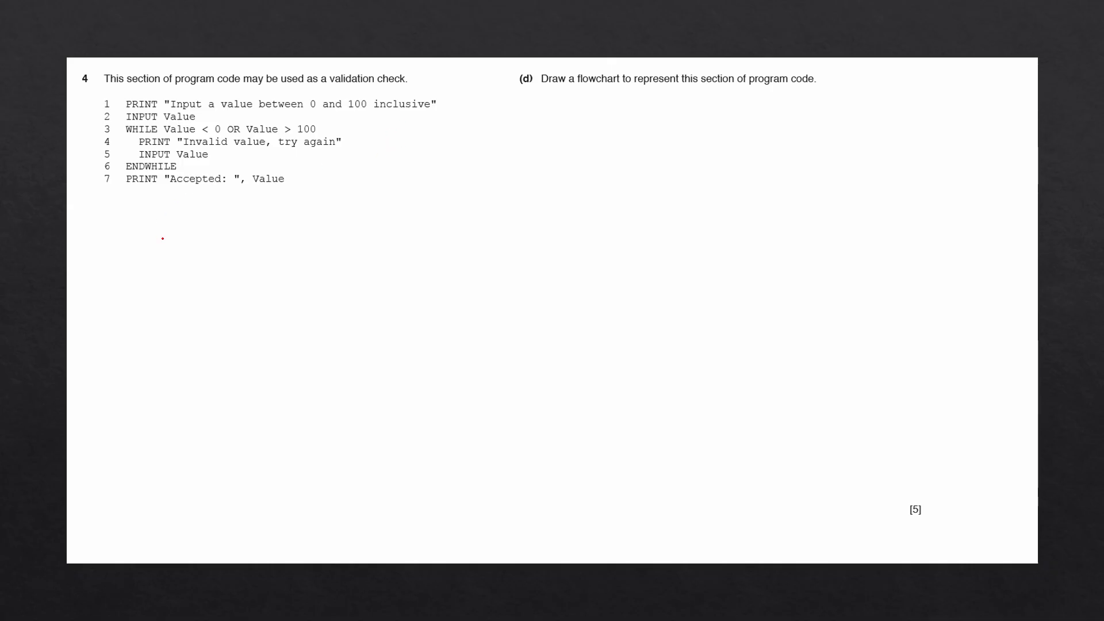
Sketch the Terminal, Process, Input/Output and Decision symbols with use notes, and label the START terminal
left_click_drag(112, 236, 195, 236)
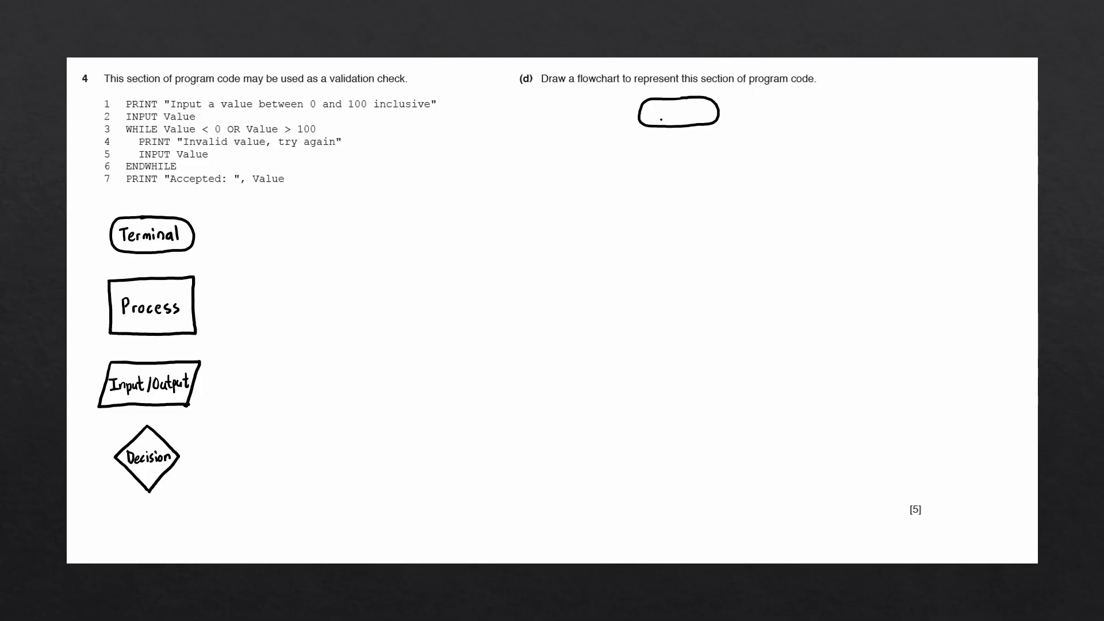
type("START")
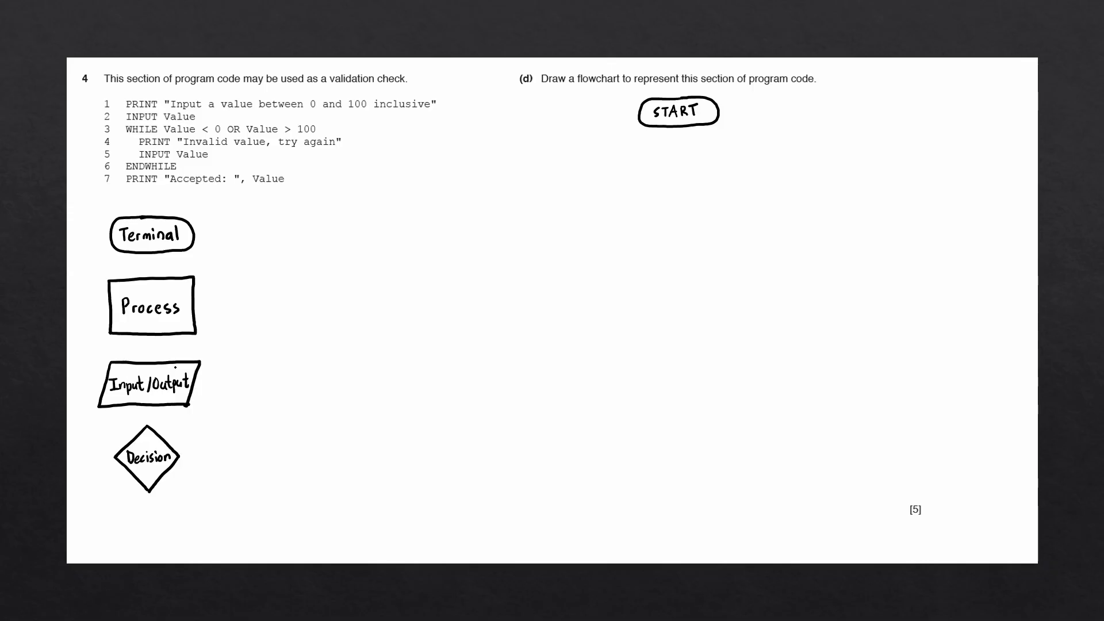
type("PRINT, OUTPUT, INPUT")
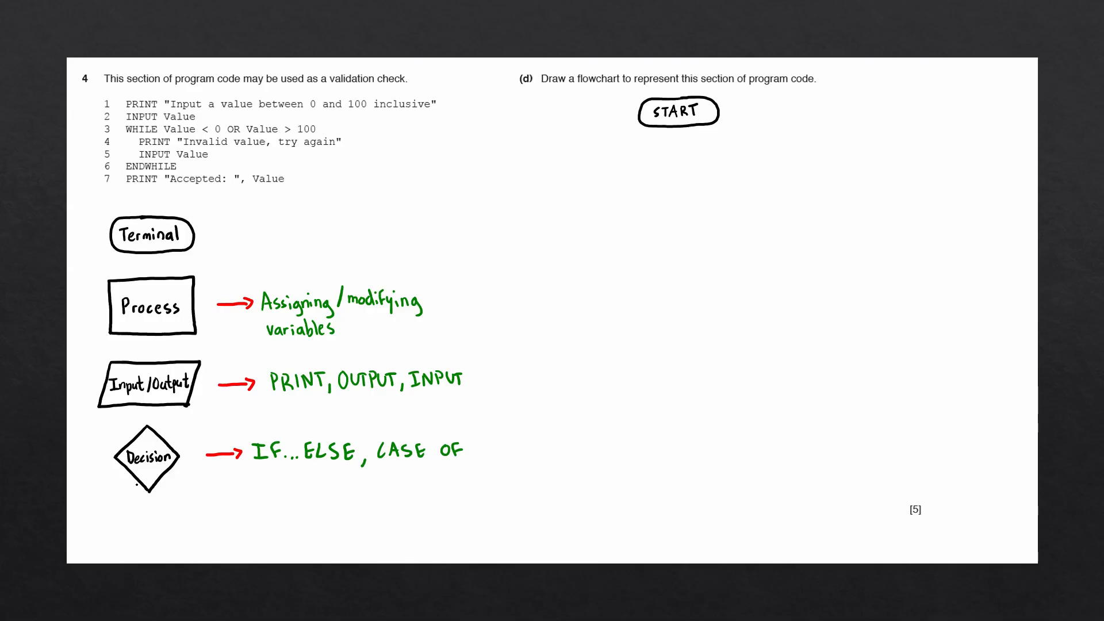
type("Exit condition of loops")
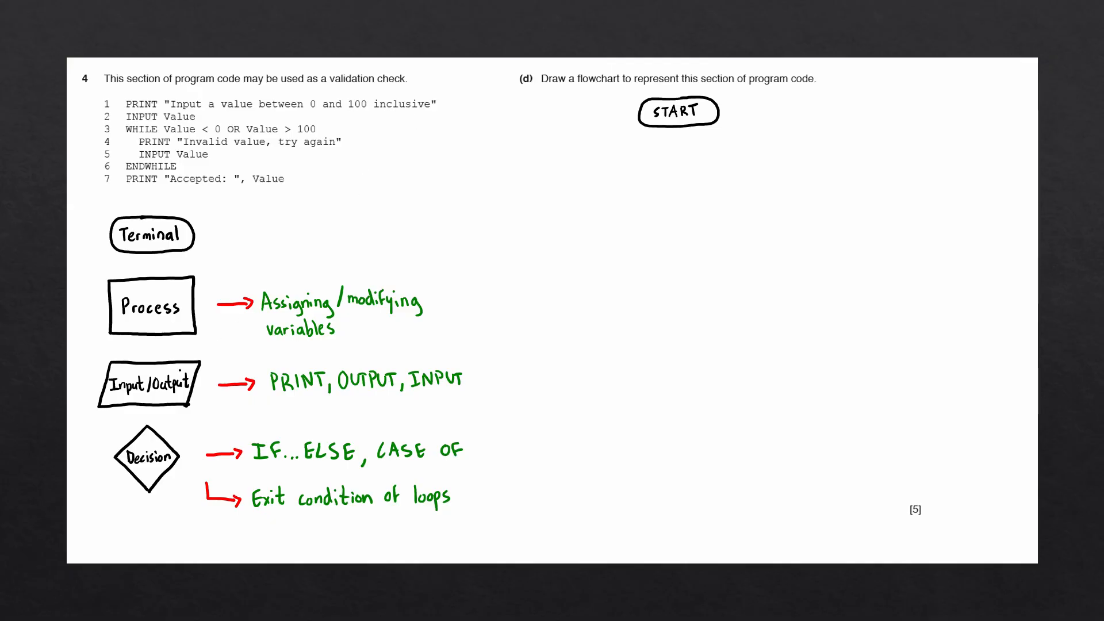
Draw the PRINT "Input a value between 0 and 100 inclusive" box, arrows, and INPUT Value box
left_click_drag(602, 163, 747, 204)
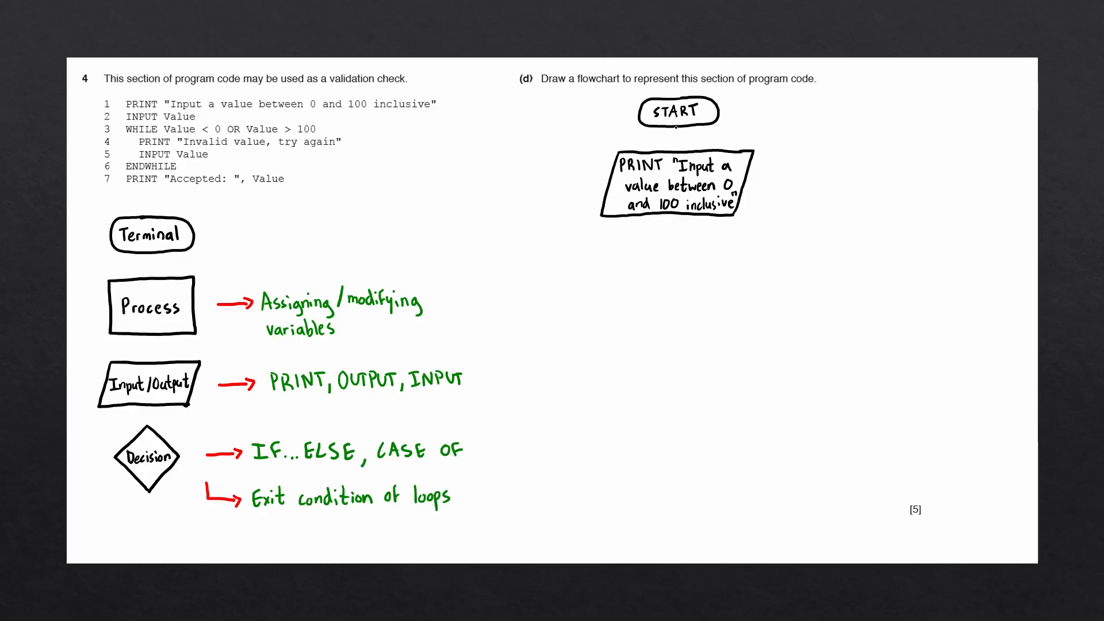
left_click_drag(677, 126, 677, 147)
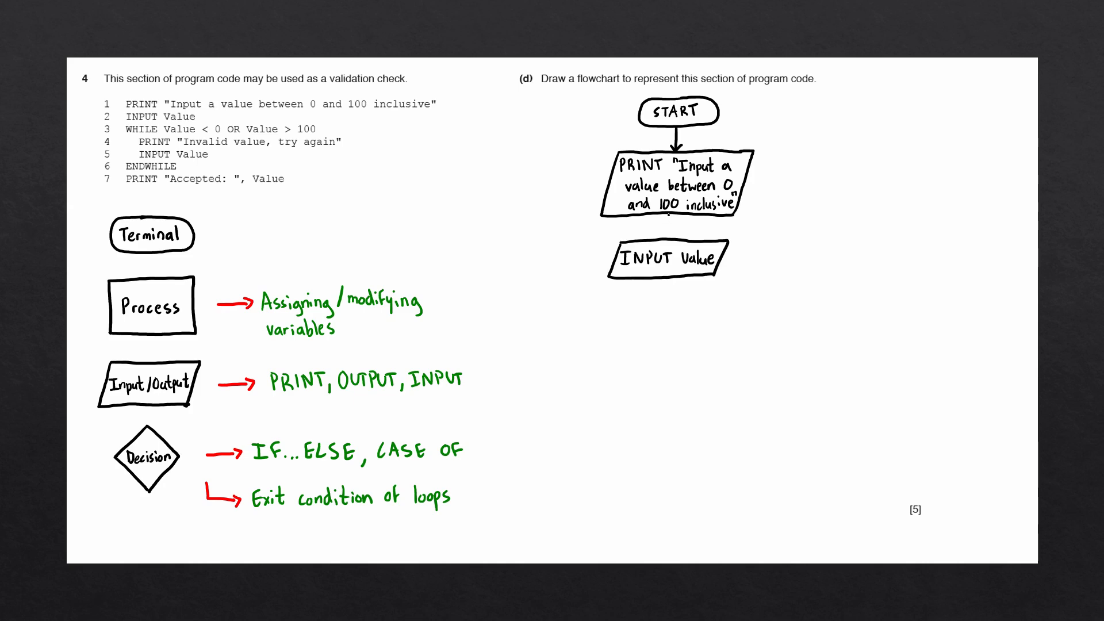
left_click_drag(675, 219, 674, 239)
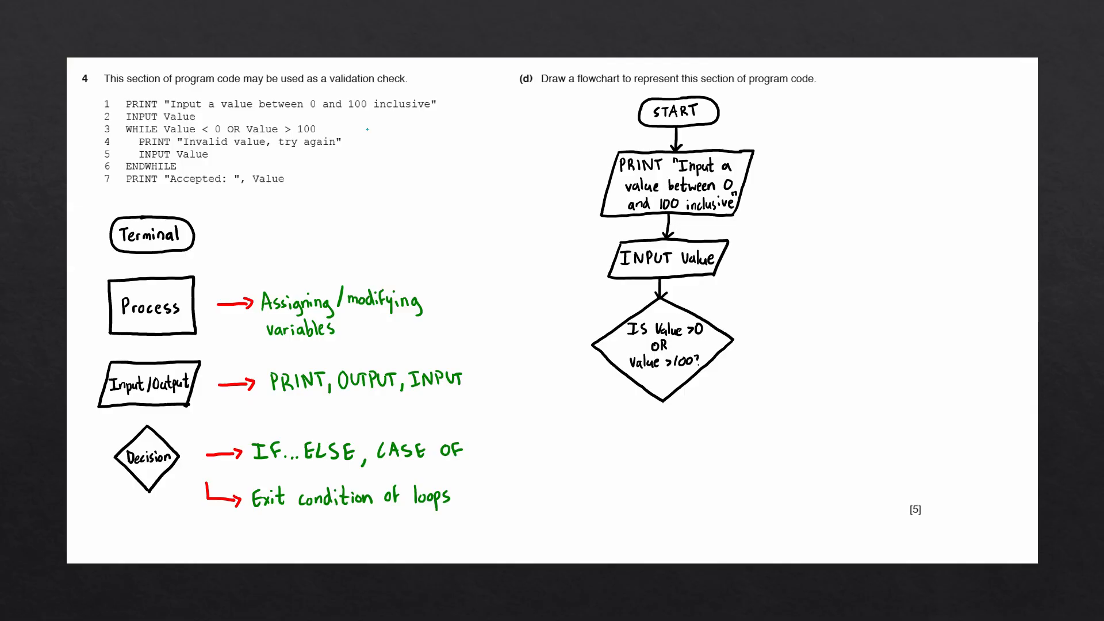
Note 'pre.' beside the WHILE line and arrow the range diamond to a PRINT "Invalid value" box
type("pre.")
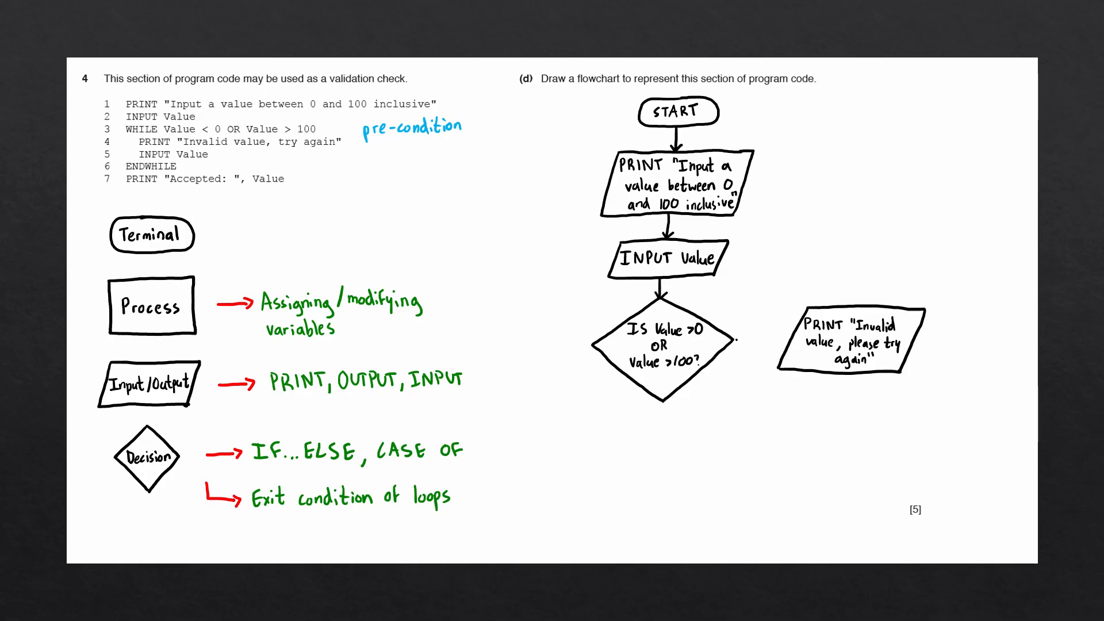
left_click_drag(736, 341, 774, 345)
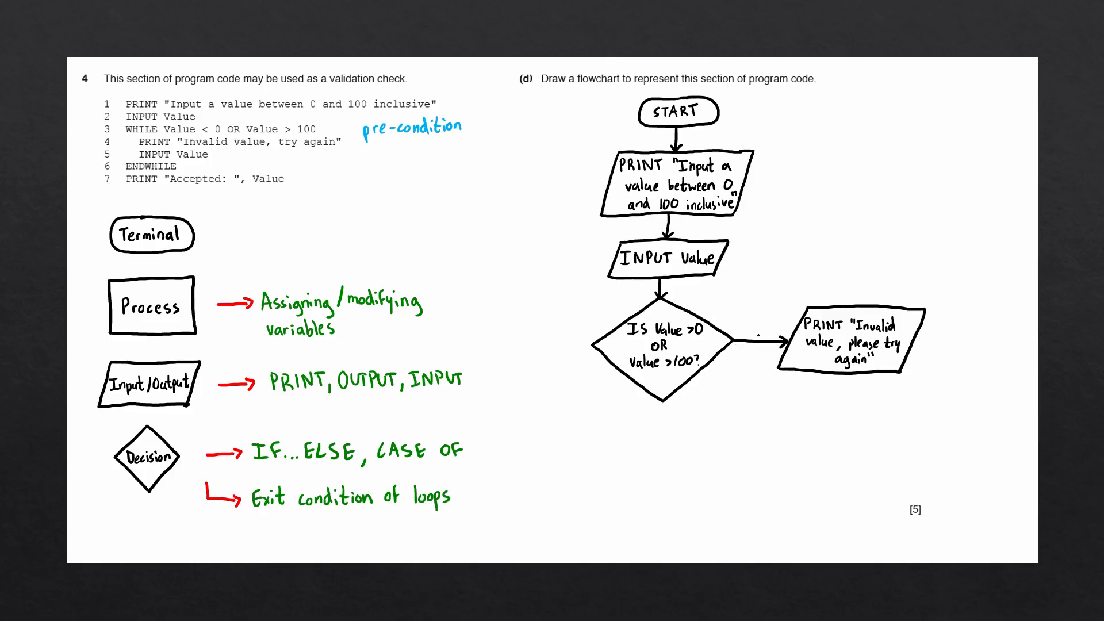
type("YES")
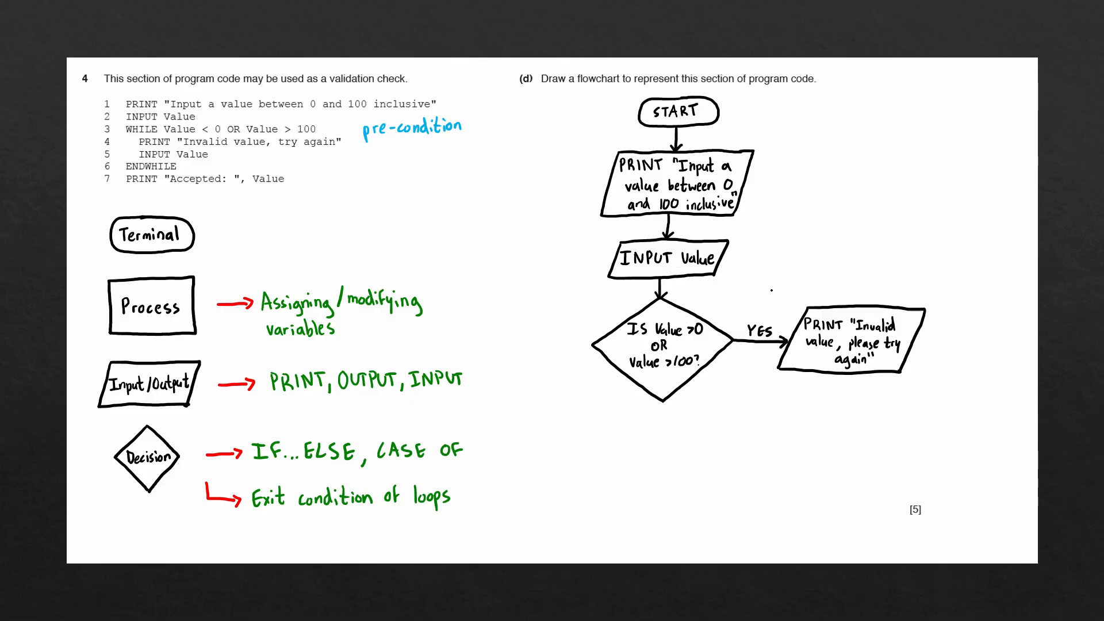
Sketch a red INPUT Value box above the invalid-value message and route the loop back up
left_click_drag(809, 253, 909, 257)
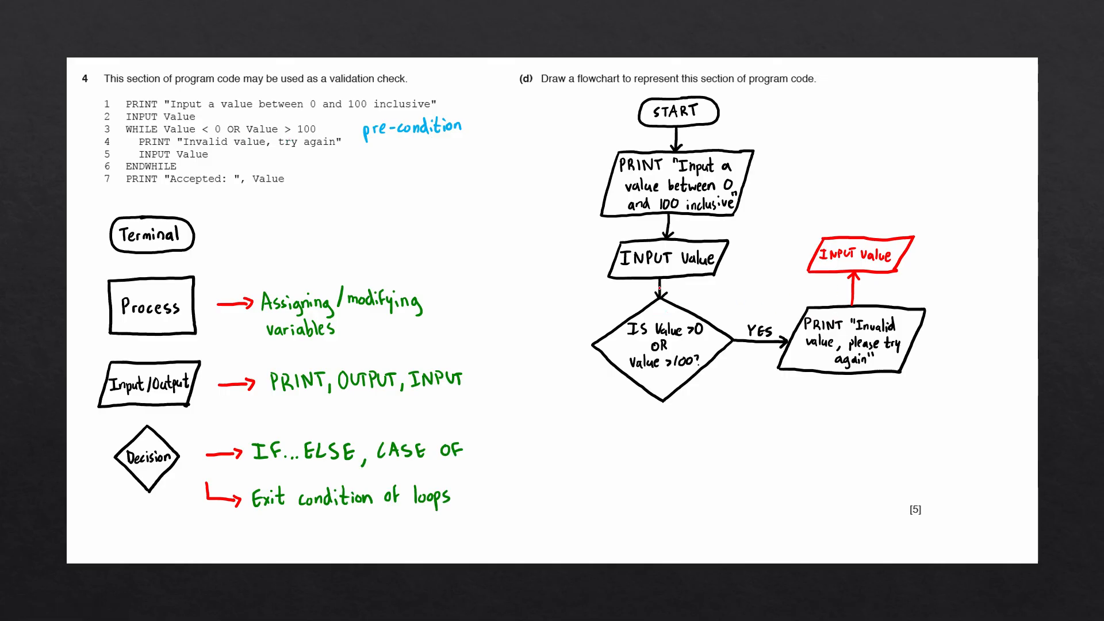
left_click_drag(813, 255, 775, 255)
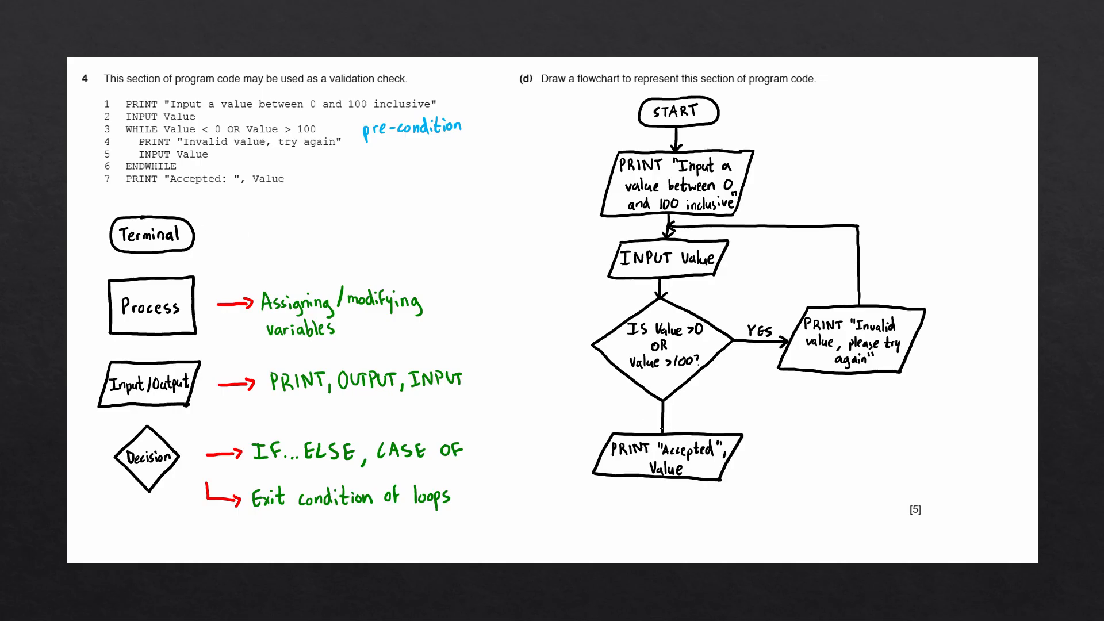
Label the diamond's downward branch NO and close the flowchart with an END terminal
type("NO")
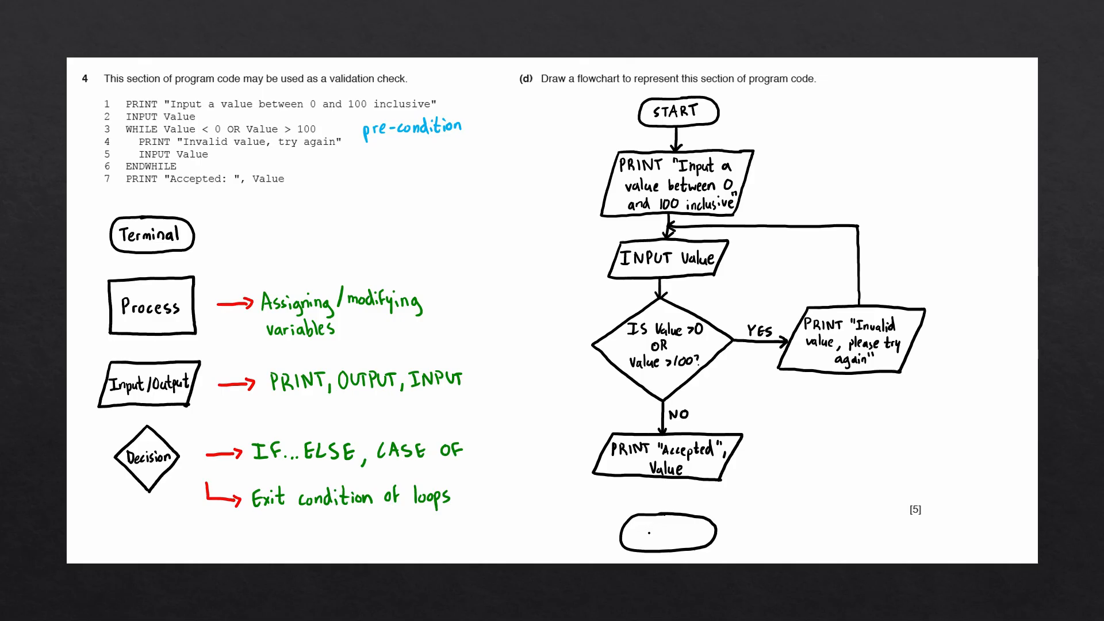
type("END")
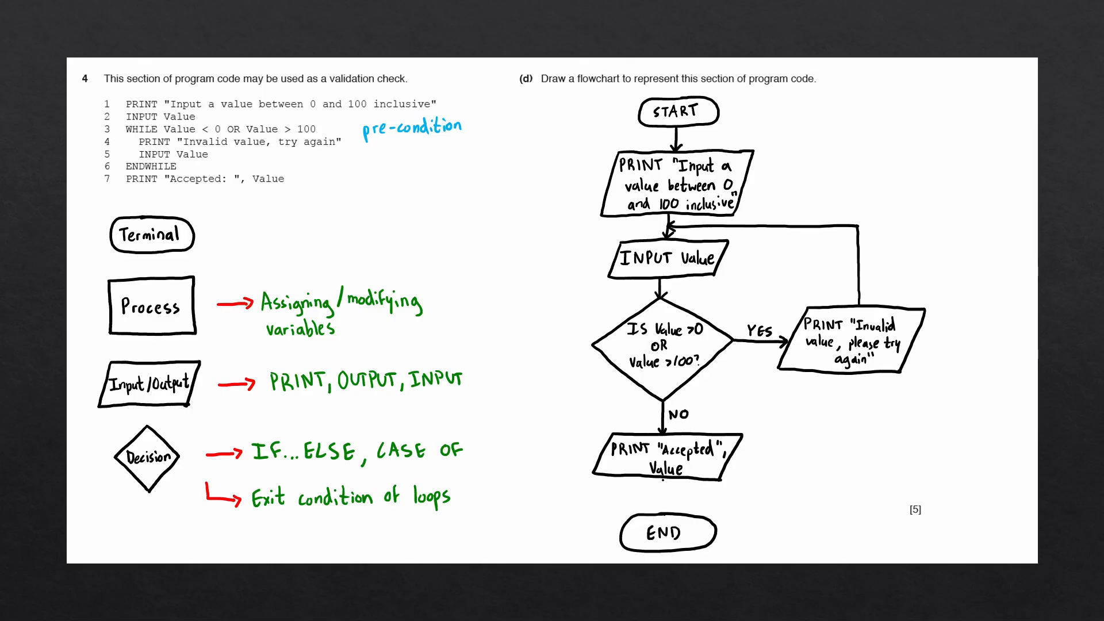